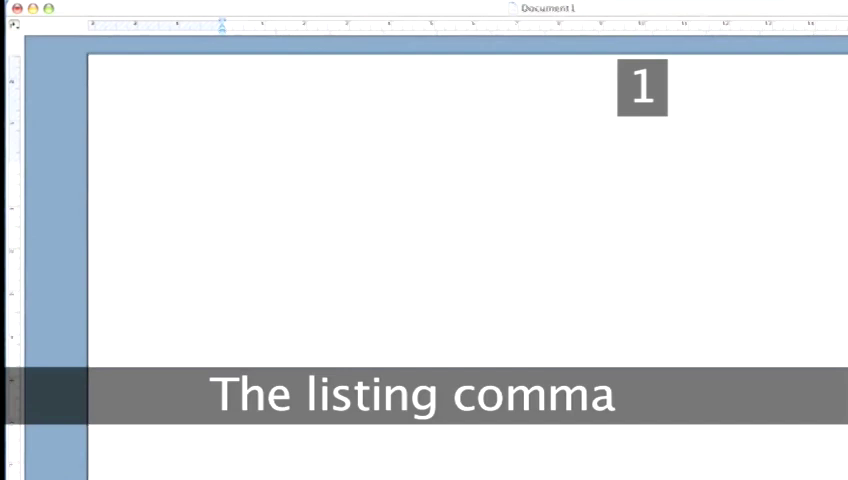
# Write the listing-comma sentence naming U2, Muse, and Chas and Dave as favourite bands
pyautogui.write('My favourite bands are U')
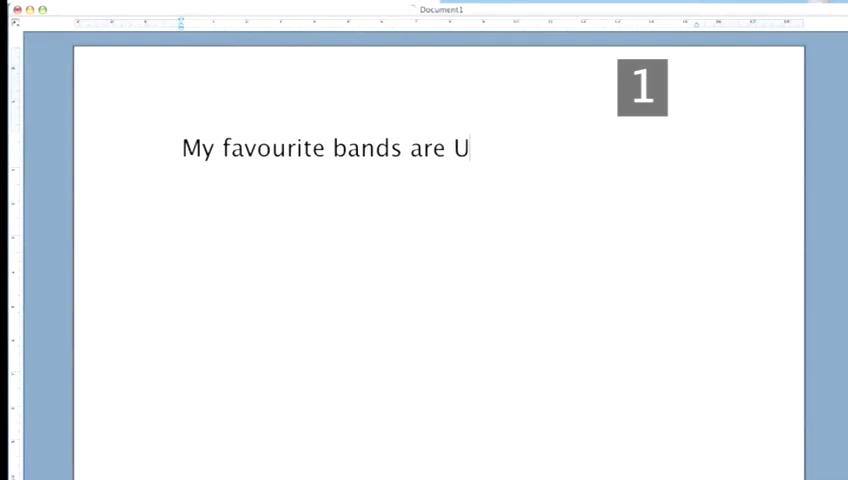
pyautogui.write('2 and Muse and The Cheeky Girls.')
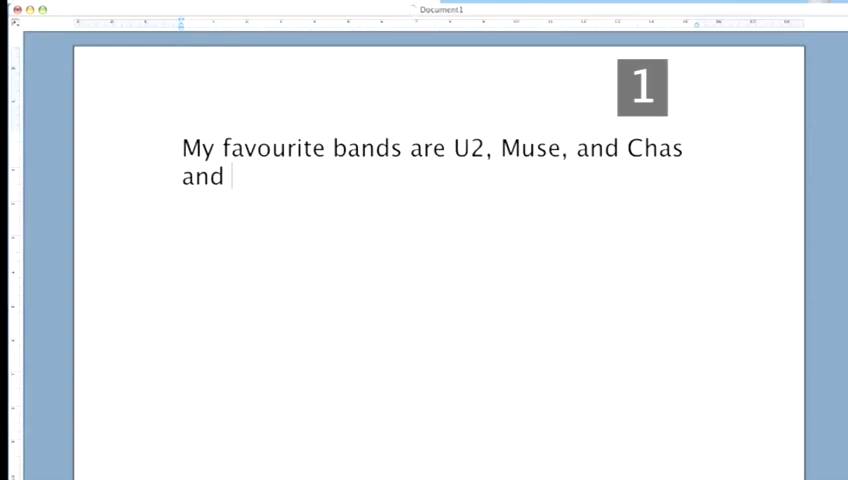
pyautogui.write('Dave.')
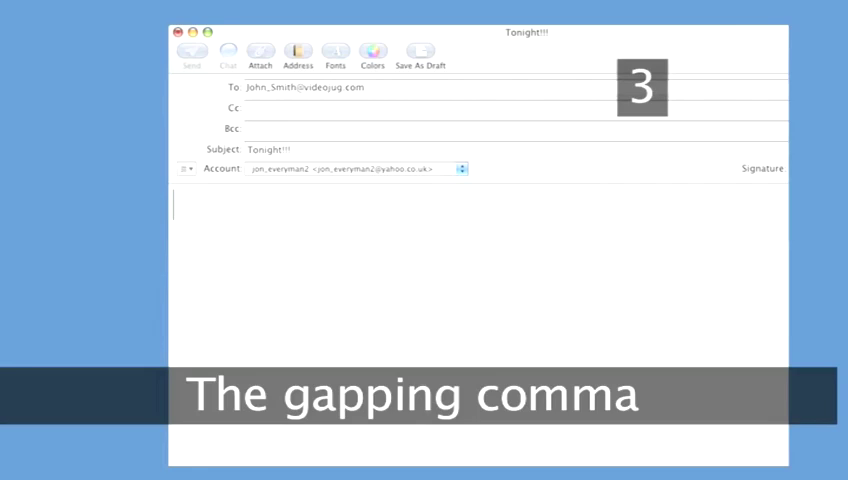
# Write the gapping-comma sentence about spending the night in a club or a bar
pyautogui.write('Some of us wanted to spend the night in a')
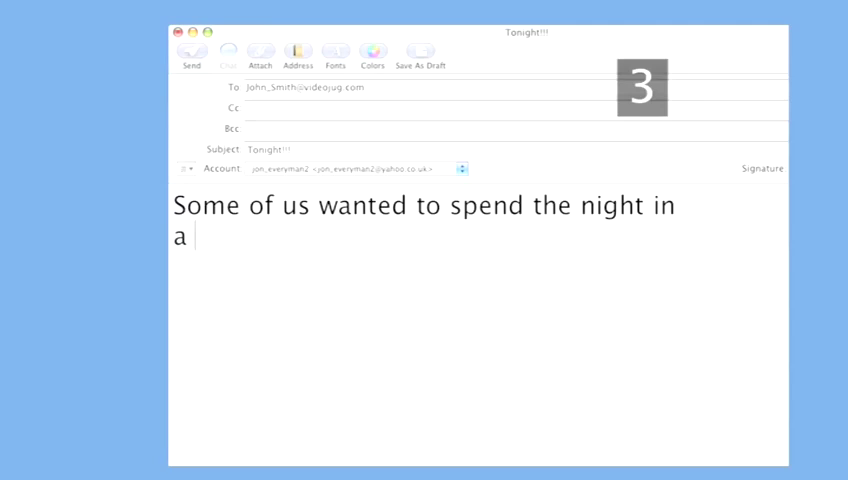
pyautogui.write('club; others wanted to spend the night in a bar')
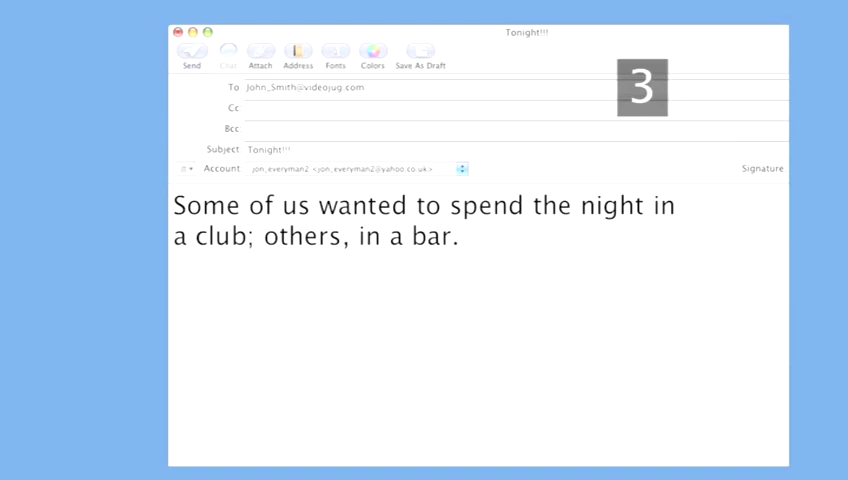
pyautogui.click(344, 246)
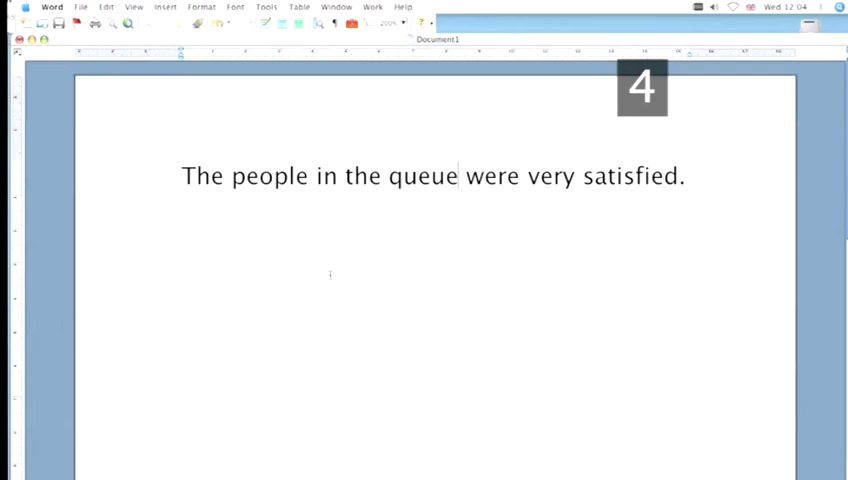
# Add "who managed to get tickets" to the sentence about the people in the queue
pyautogui.write('who managed to get tickets')
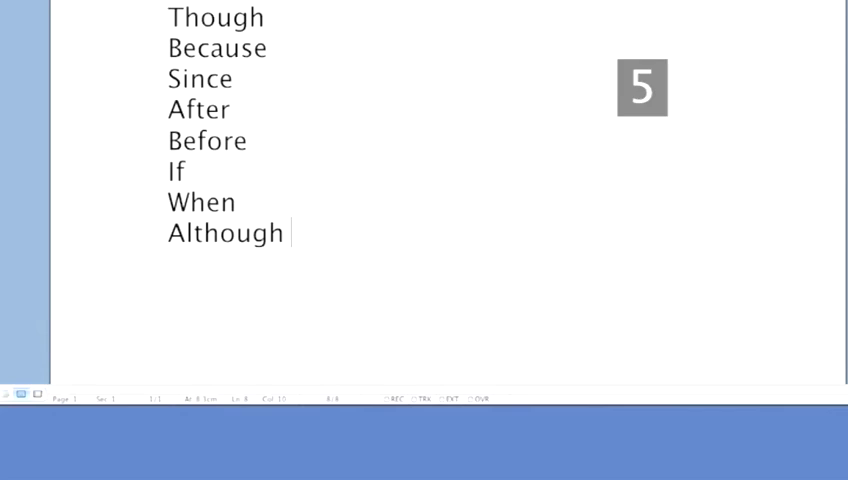
# Extend Although into "Although I like it here, I'm going to have to leave soon."
pyautogui.write("I like it here, I'm going to have to leave soon.")
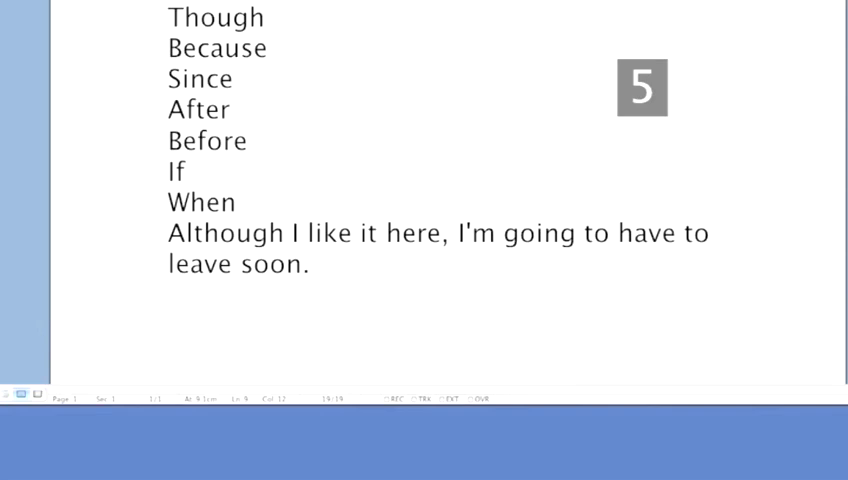